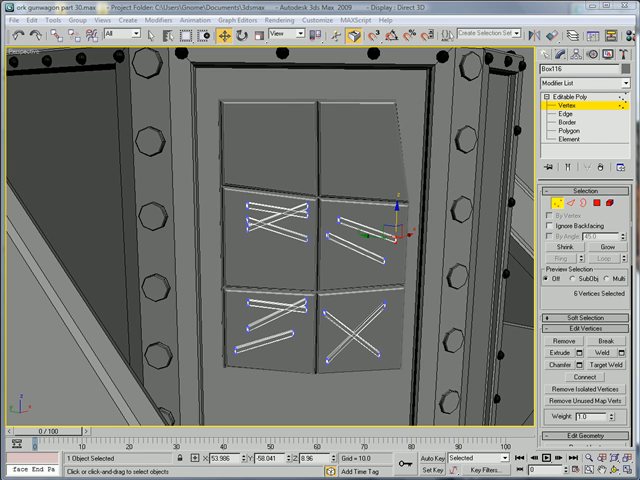
mouse_move(392, 280)
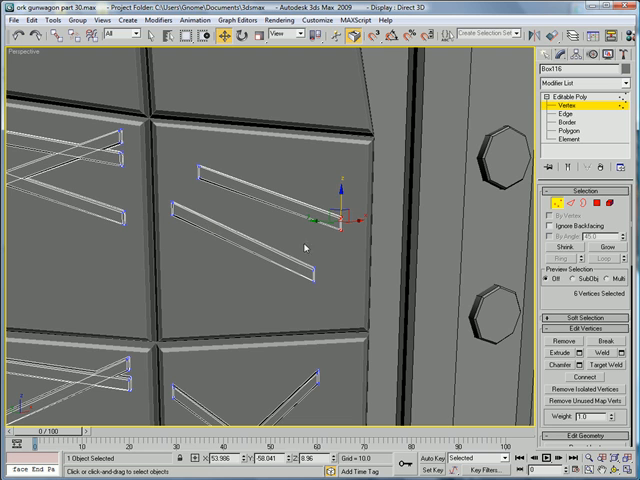
Step: Move end vertices of the X strips so the crossbars sit at uneven angles
click(318, 210)
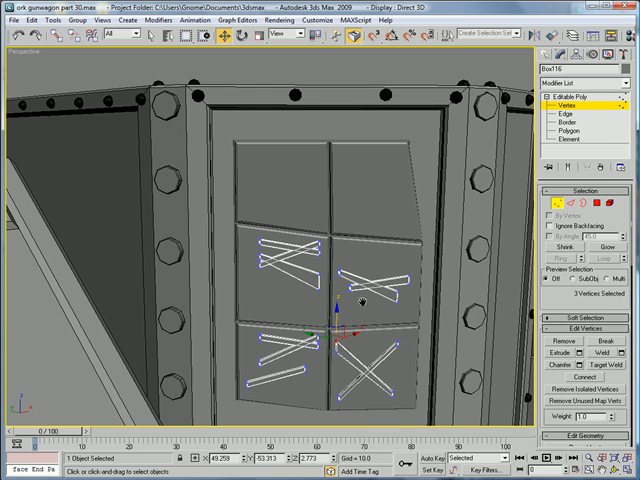
mouse_move(364, 224)
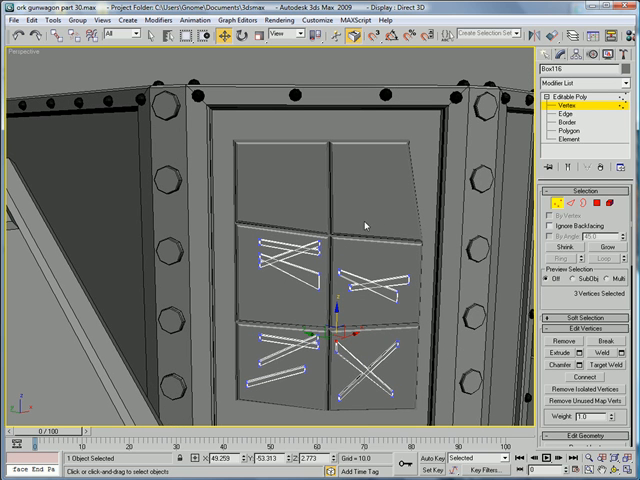
mouse_move(330, 314)
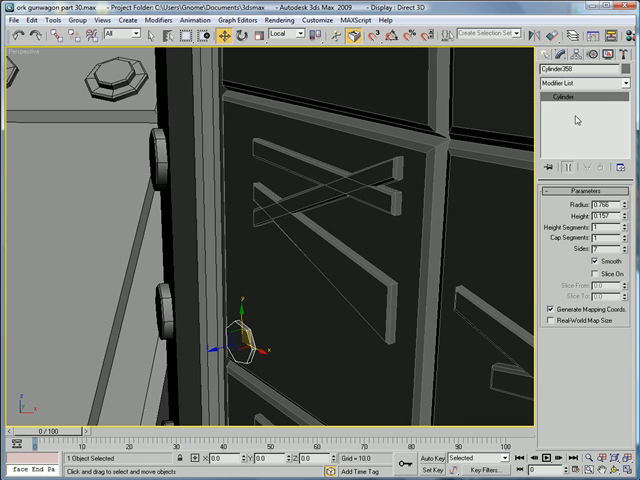
mouse_move(576, 122)
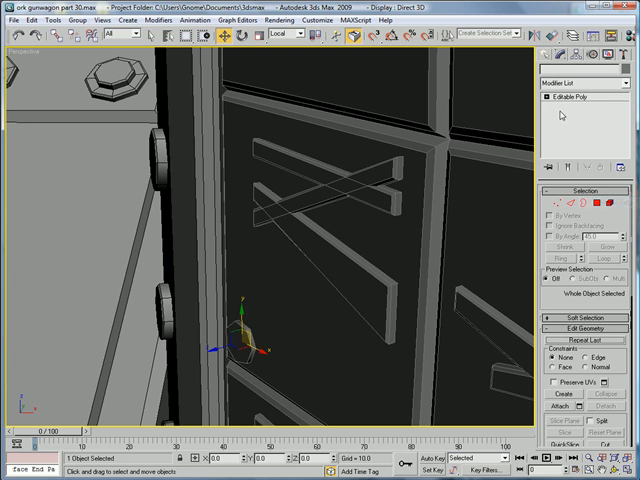
Step: Chamfer the rim edges of the small rivet cylinder near the door panels
click(576, 130)
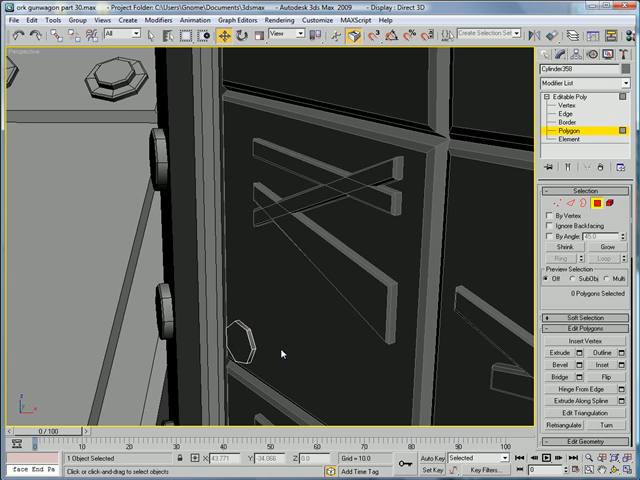
click(572, 108)
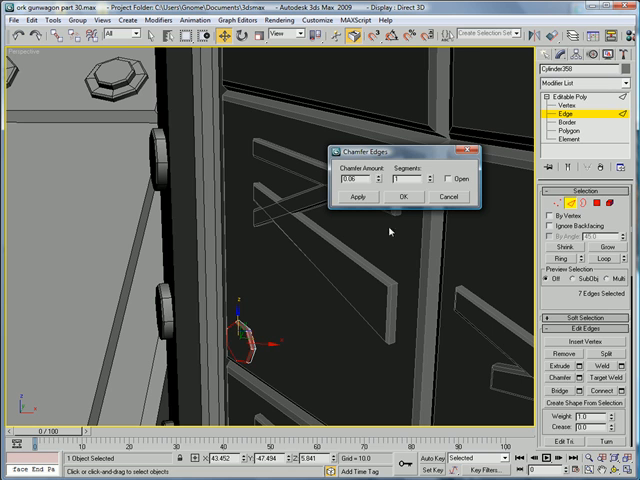
click(402, 196)
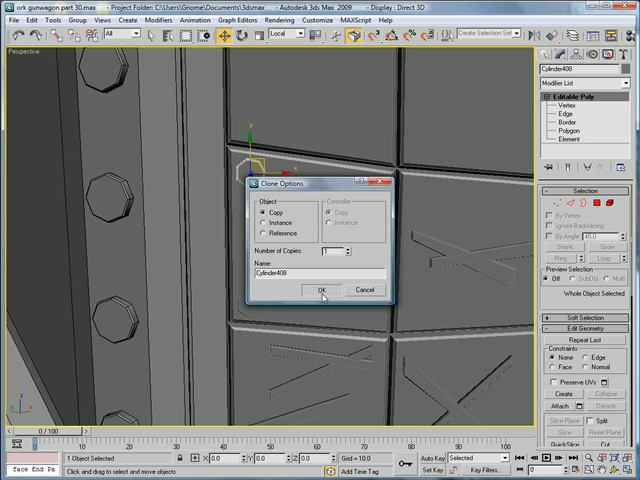
Step: Clone the chamfered rivet as copies across the X panels and along the door frame
click(322, 288)
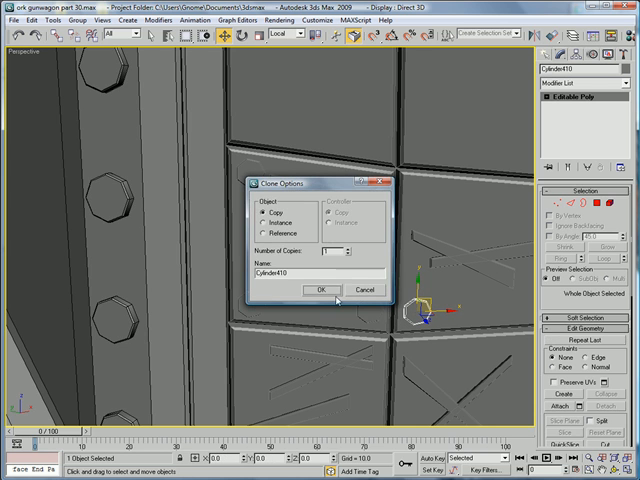
click(320, 288)
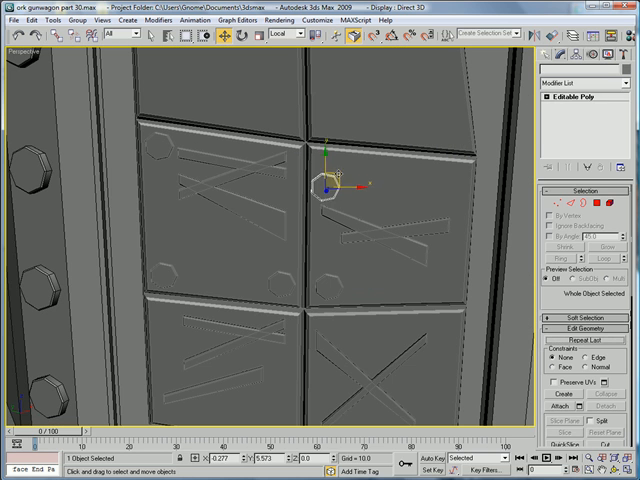
click(326, 180)
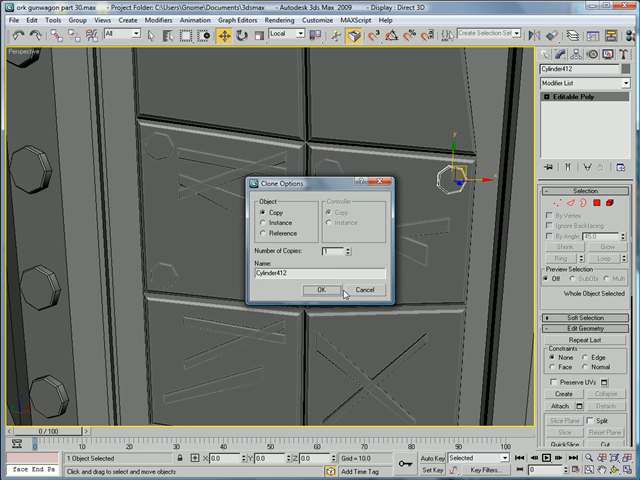
click(320, 288)
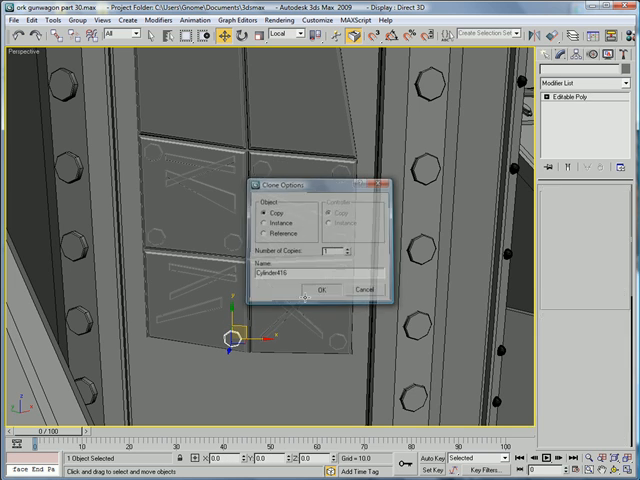
click(322, 288)
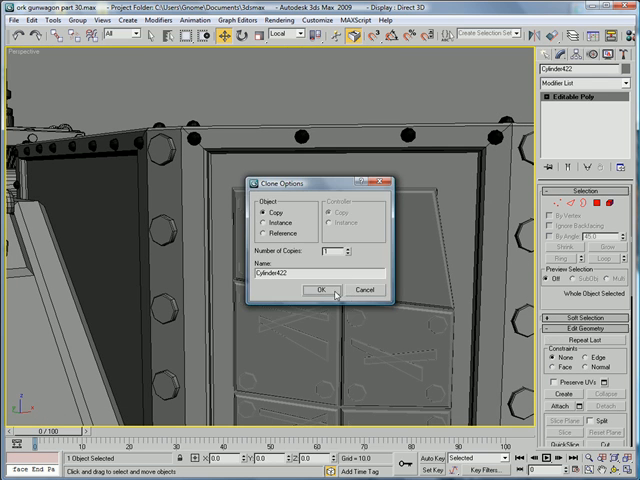
click(320, 288)
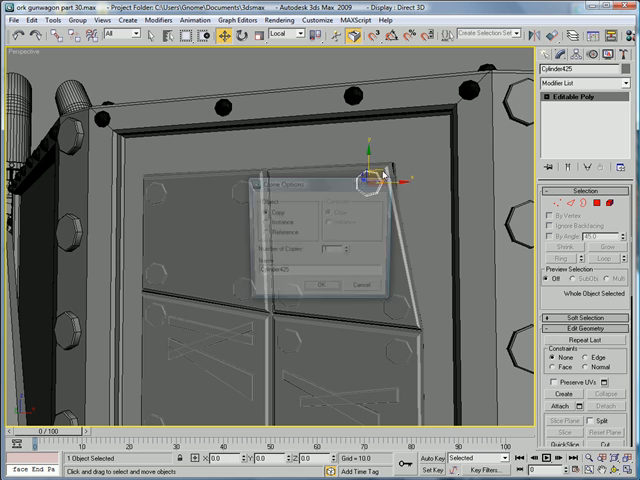
click(318, 284)
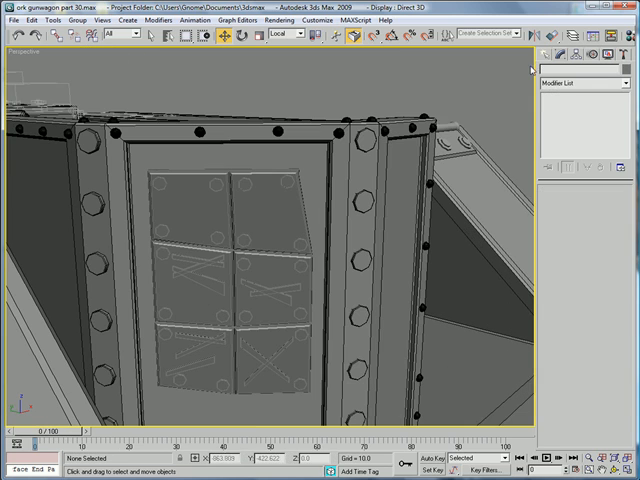
Step: Add a thin box spacer between the X panels, chamfer its edges and adjust its vertices
click(548, 72)
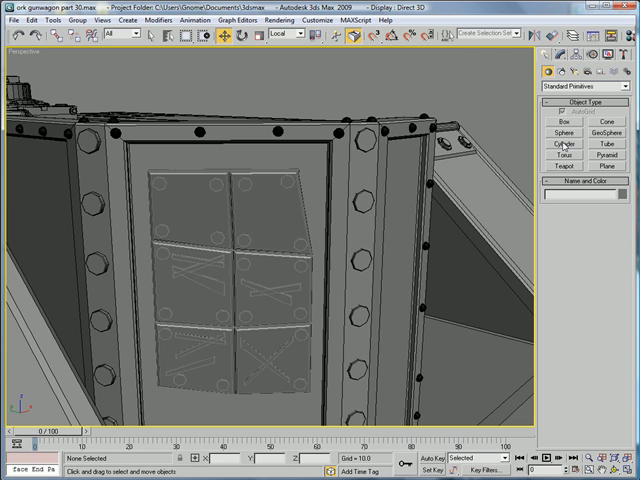
click(564, 118)
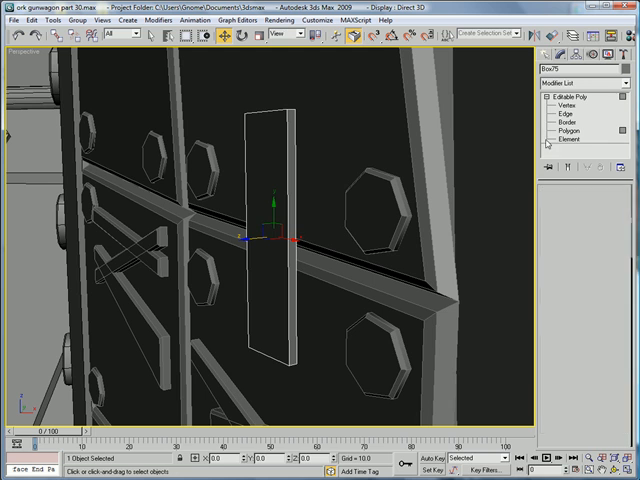
click(568, 128)
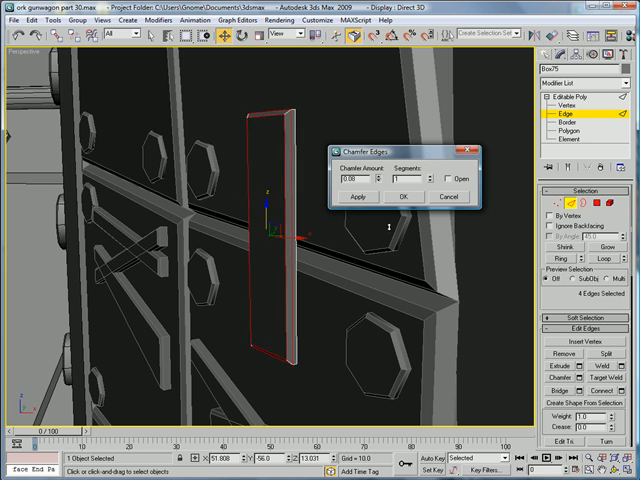
click(400, 196)
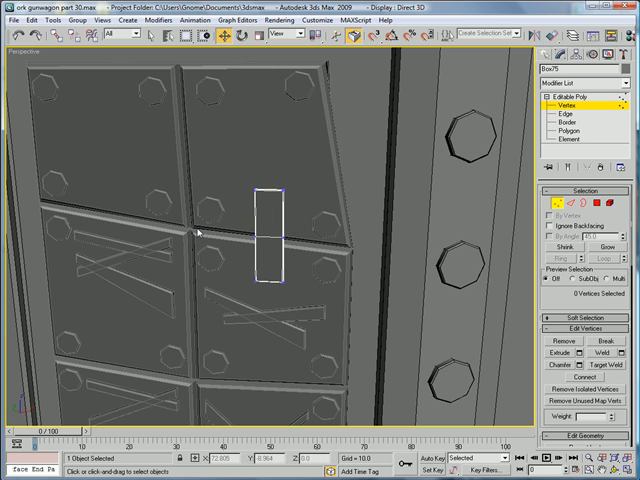
click(272, 236)
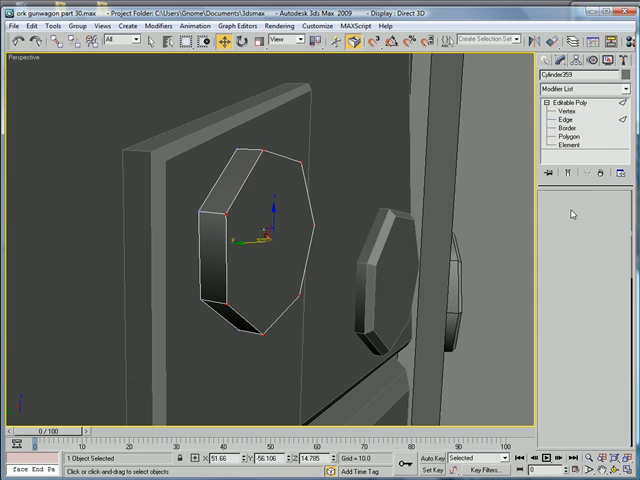
Step: Chamfer the front edge loop of the octagonal bolt head for a bevelled rim
click(580, 132)
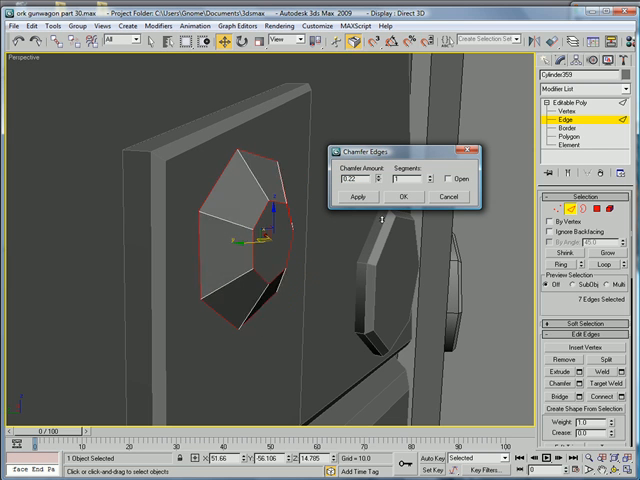
click(402, 196)
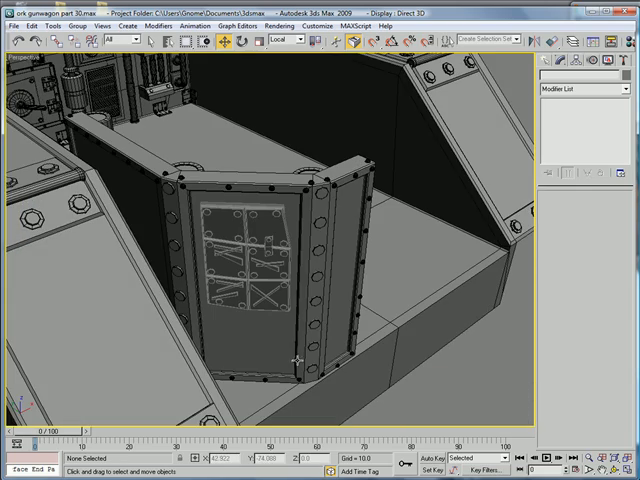
mouse_move(288, 336)
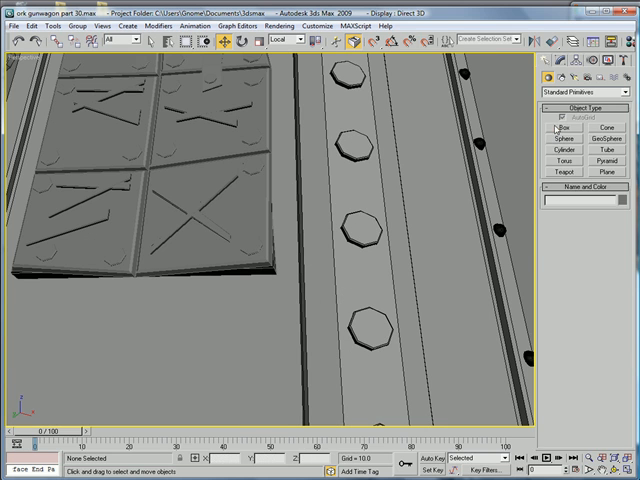
Step: Add a small chamfered box spacer beneath the door plate and clone it as a copy
click(560, 128)
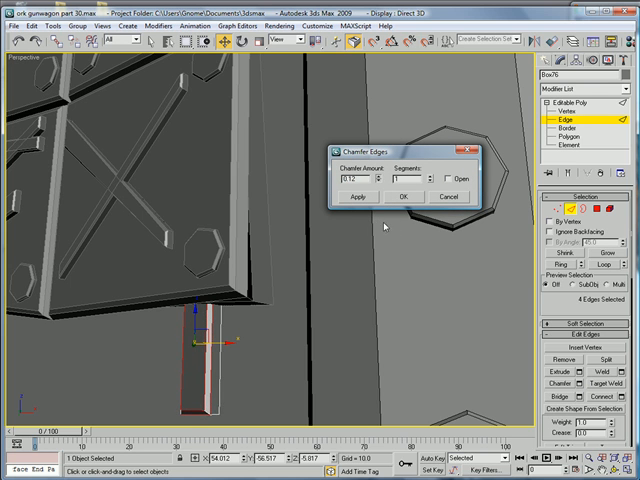
click(404, 196)
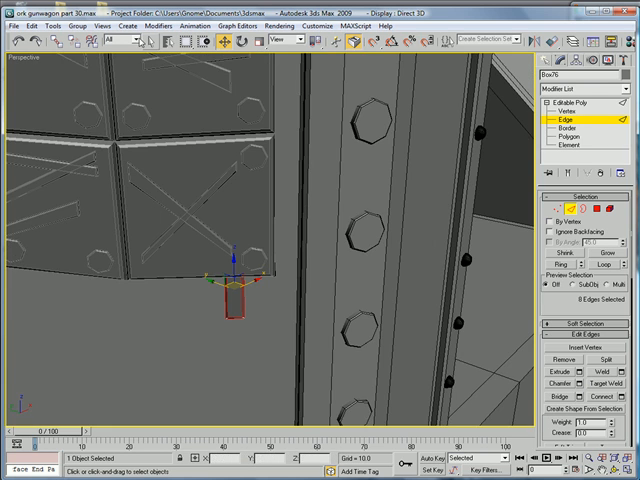
click(556, 120)
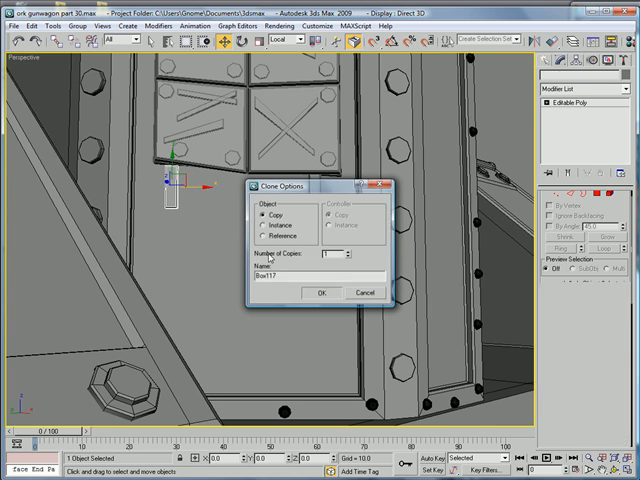
click(318, 292)
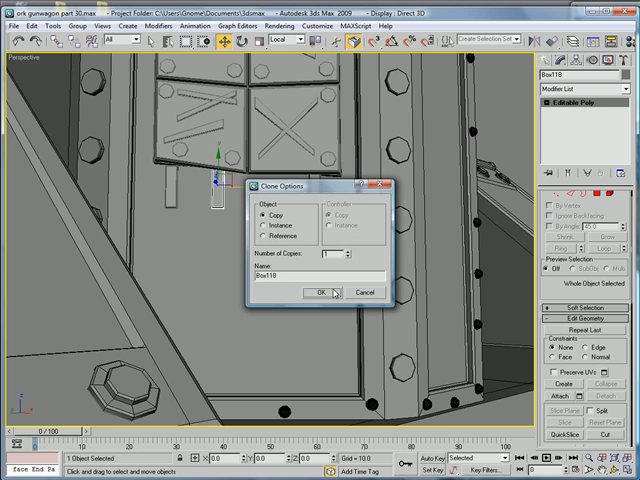
click(316, 292)
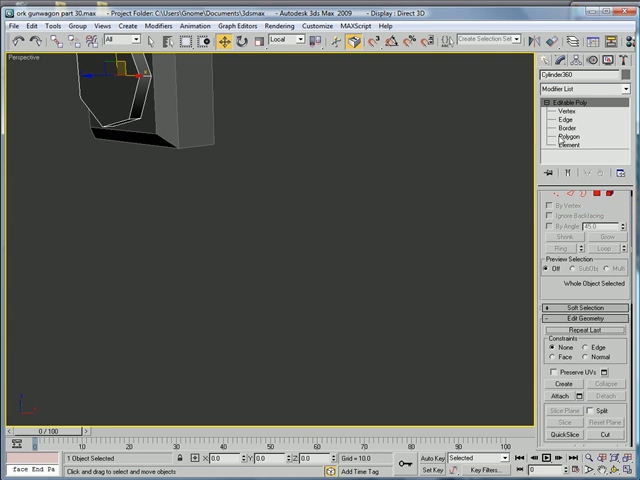
Step: Edit the octagonal rivet's border and copy it onto the spacers beneath the plates
click(568, 128)
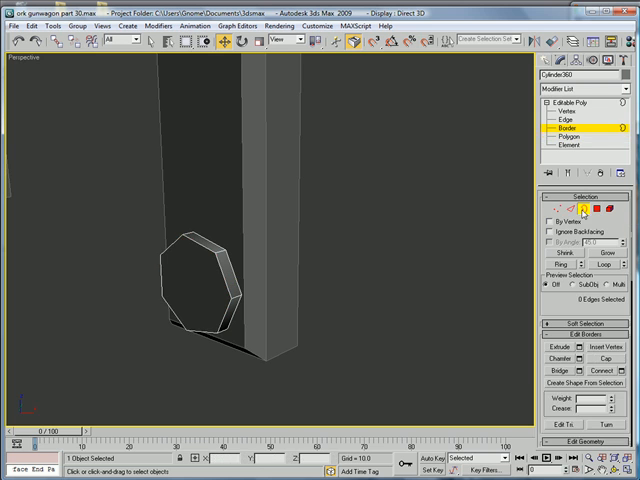
click(572, 132)
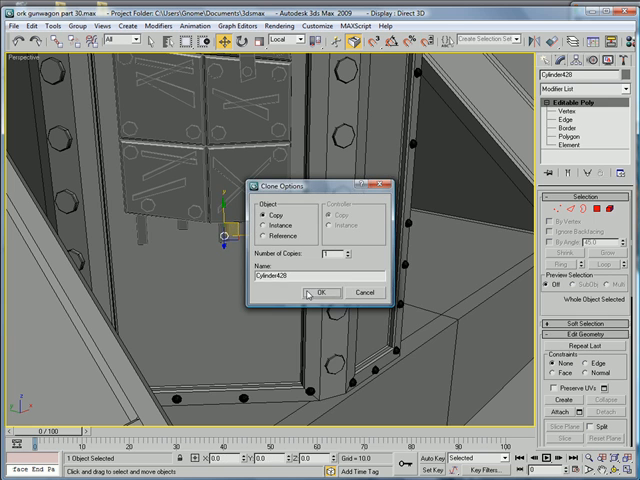
click(316, 292)
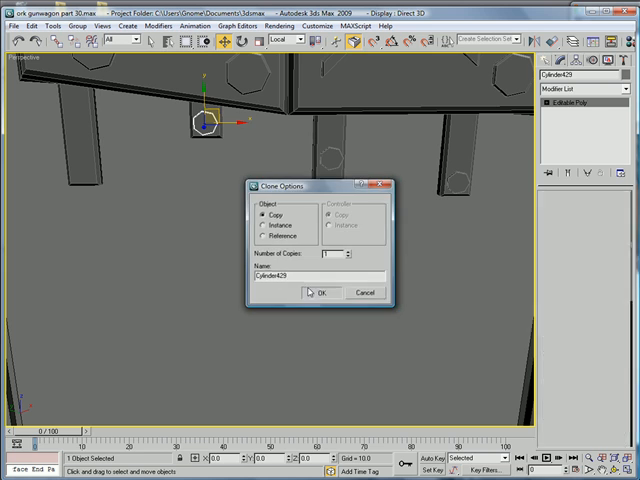
click(320, 292)
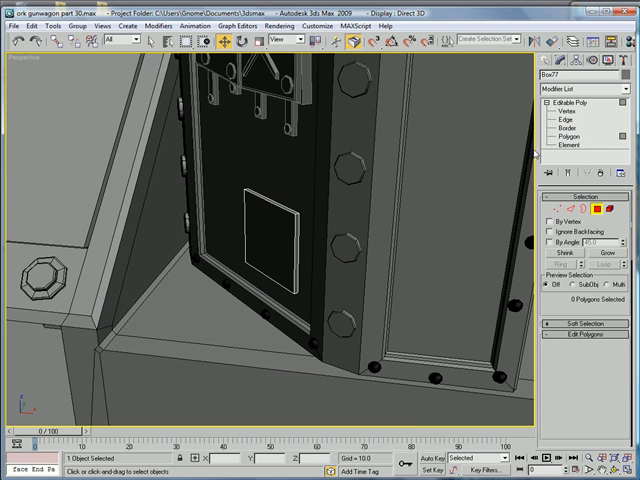
Step: Notch the patch plate's top edge, add a small rivet cylinder and copy it
click(568, 120)
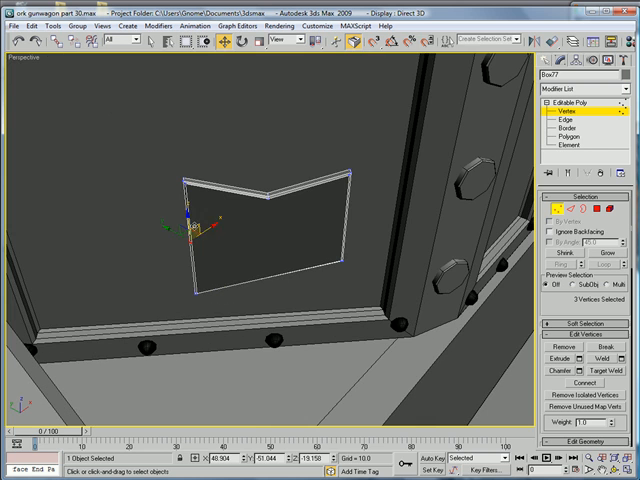
drag(196, 236, 190, 230)
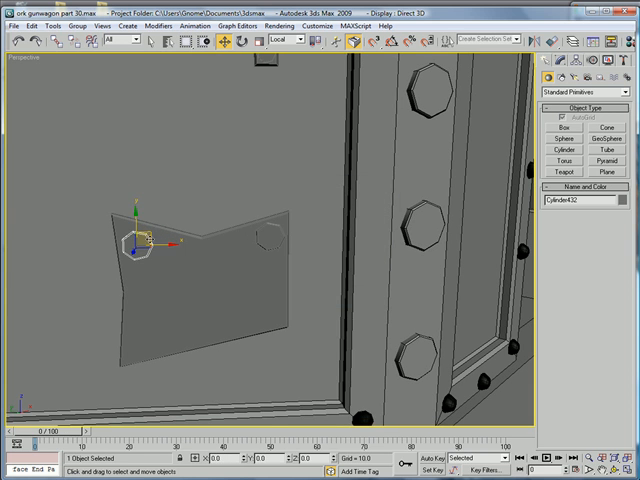
drag(136, 244, 136, 344)
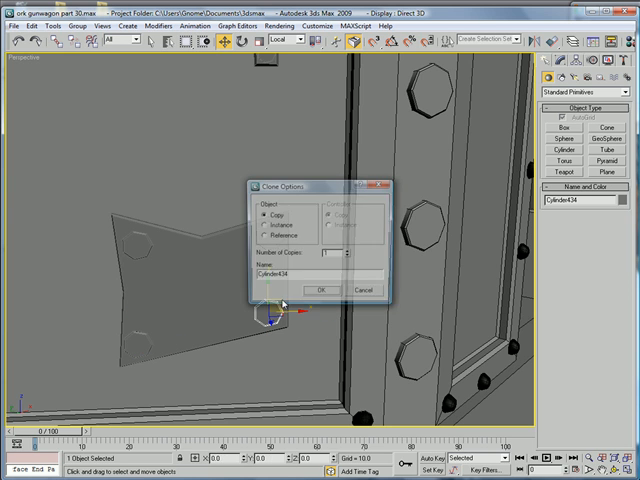
click(320, 288)
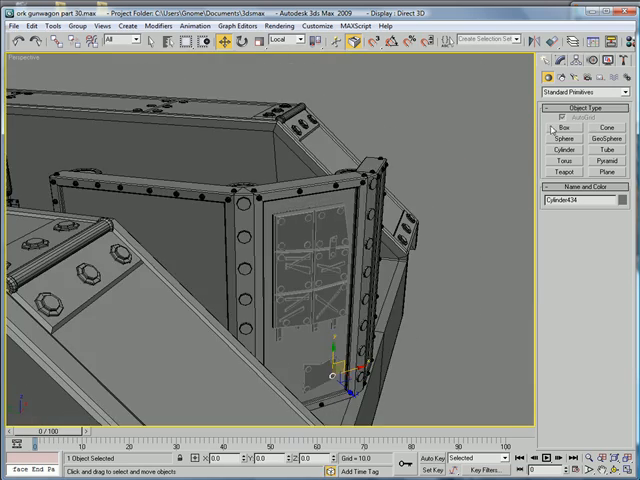
Step: Chamfer the hull wall plate's edges and place a copied rivet cylinder on it
click(562, 128)
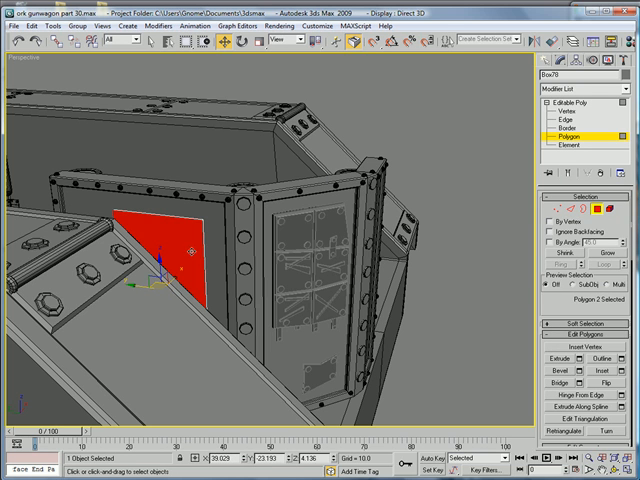
click(568, 124)
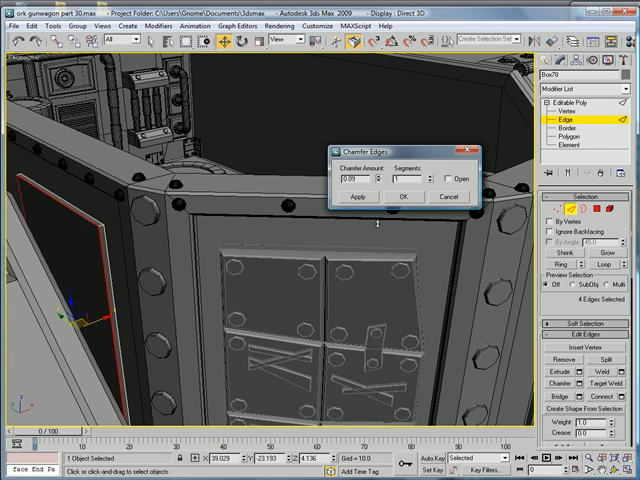
click(404, 196)
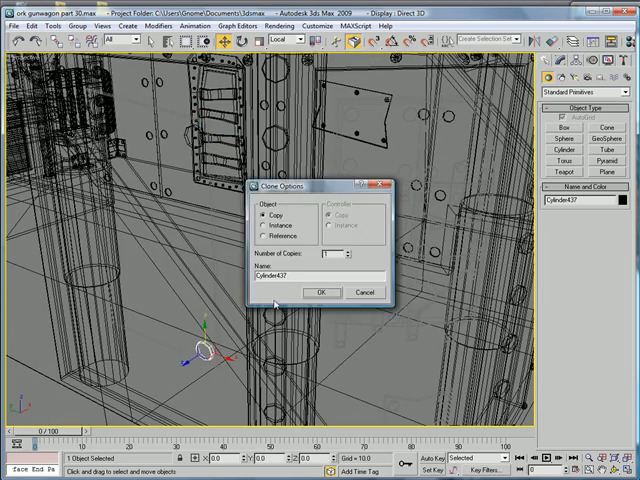
click(320, 292)
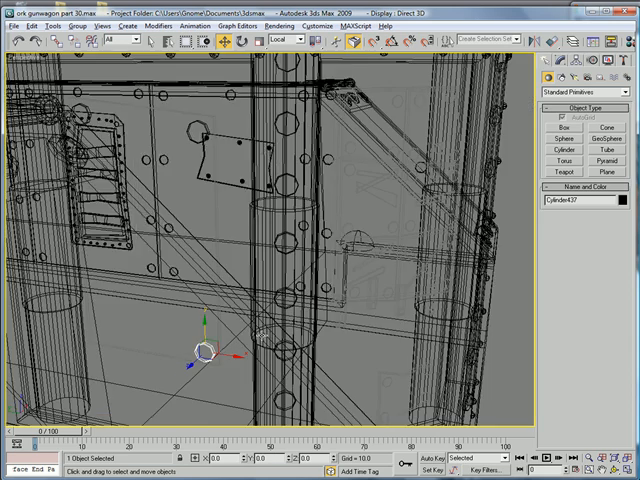
drag(204, 350, 100, 336)
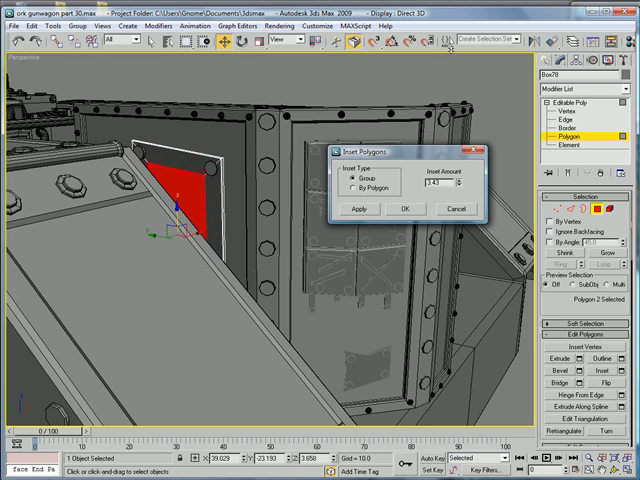
Step: Apply a Group inset to the hull panel face, leaving a border around it
click(404, 208)
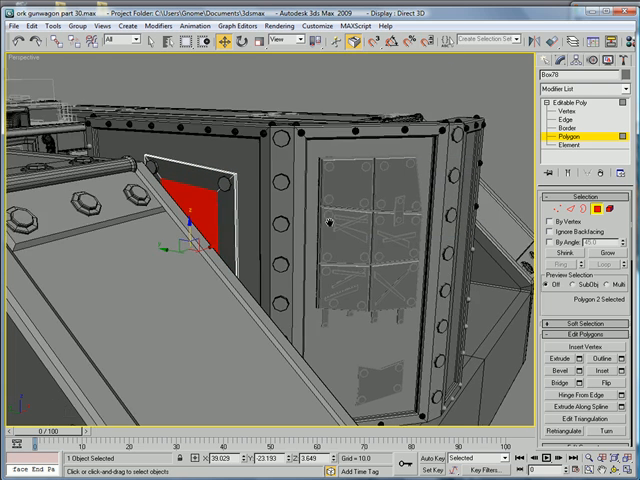